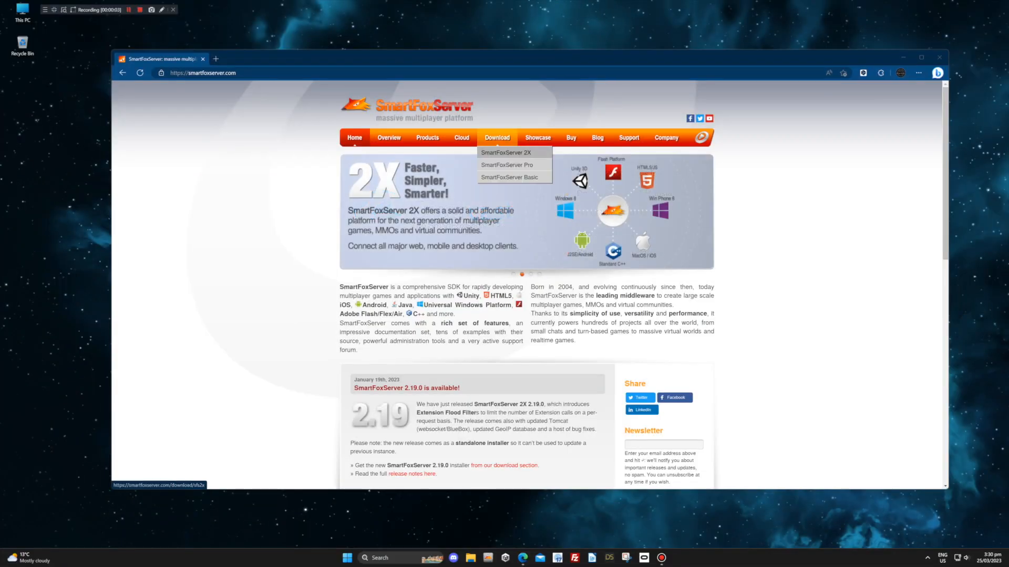
# Go to the SmartFoxServer 2X download pages and scroll to the Windows installation guide
pyautogui.click(505, 153)
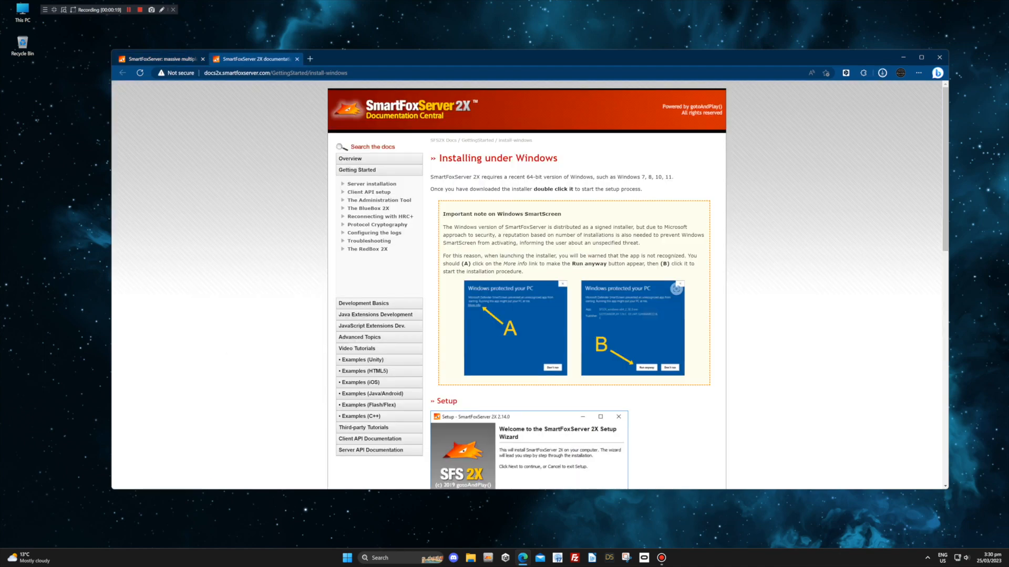
pyautogui.scroll(-3)
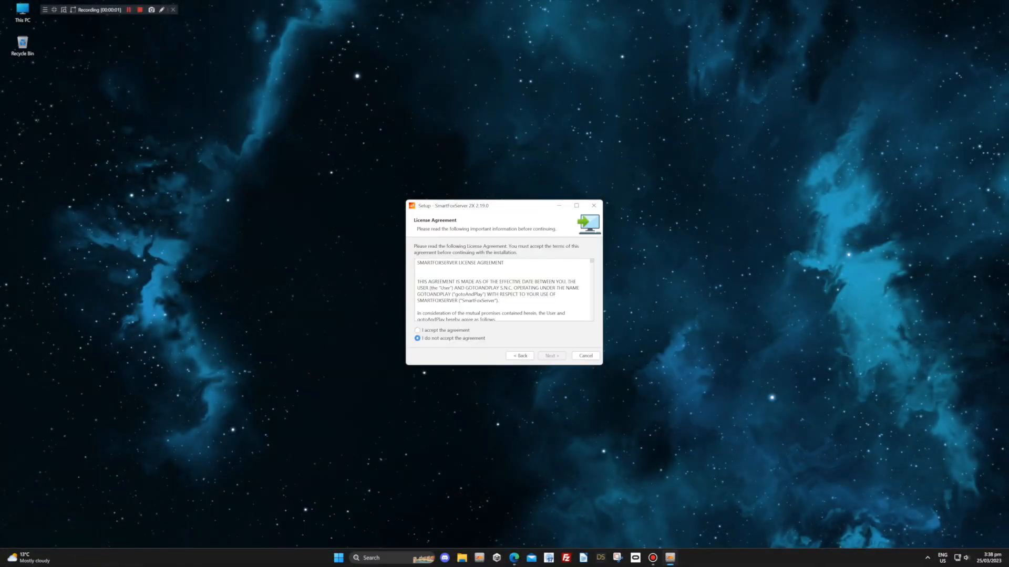
# Accept the SmartFoxServer 2X license agreement and keep the default Start Menu folder
pyautogui.click(551, 355)
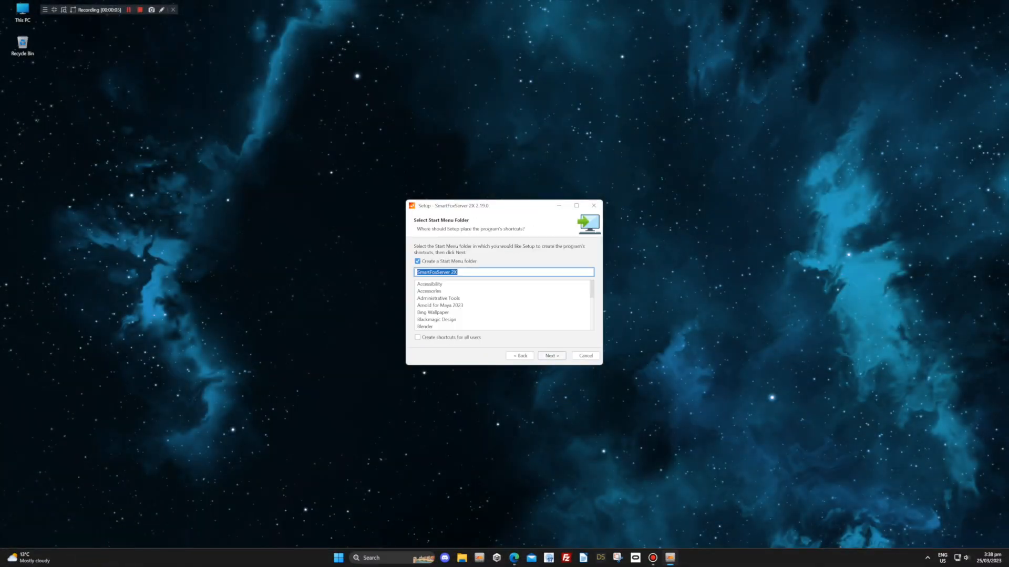
pyautogui.click(551, 356)
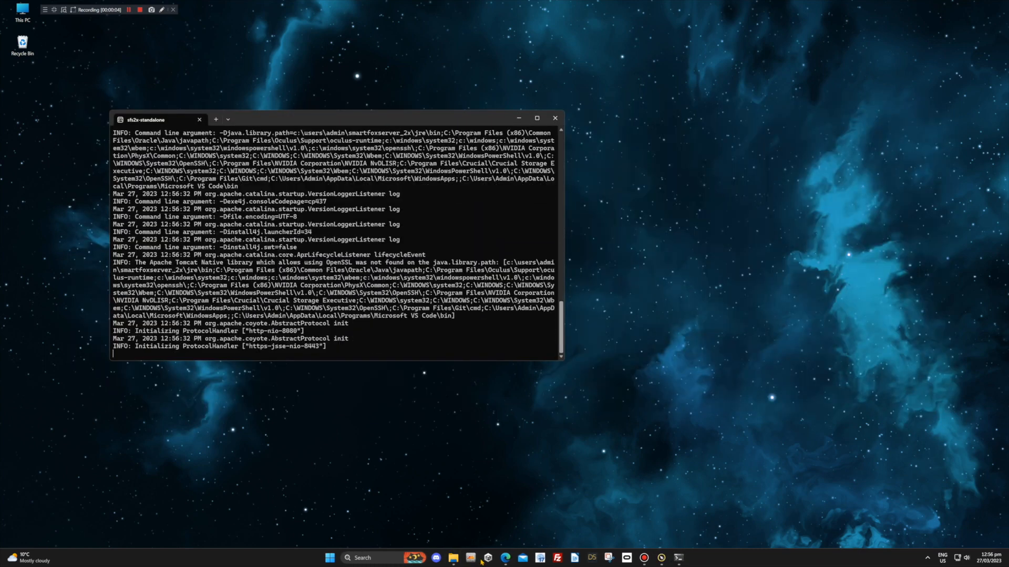
pyautogui.moveTo(506, 558)
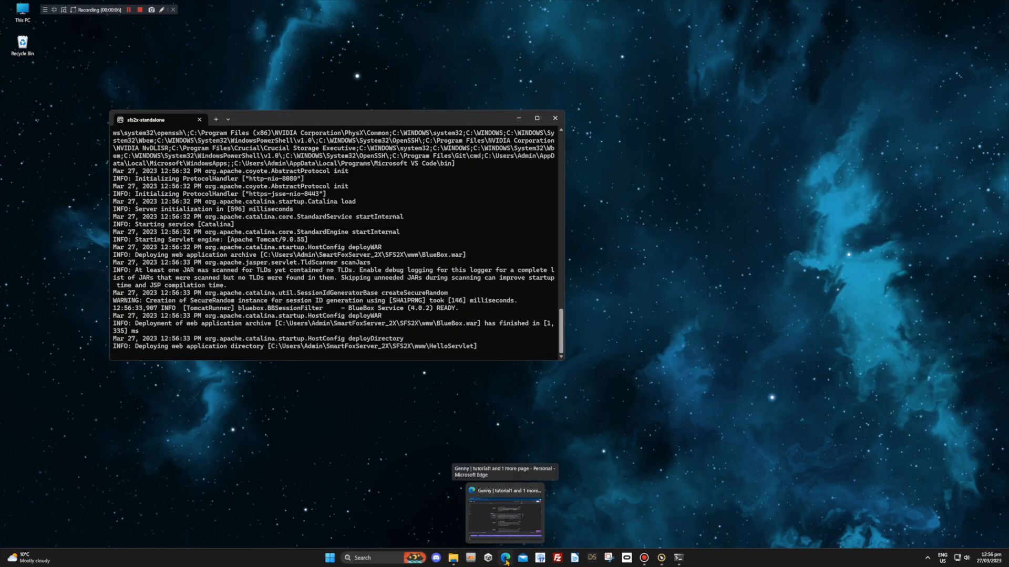
# Log in to the local server in the Admin Tool and dismiss the security warning
pyautogui.click(505, 512)
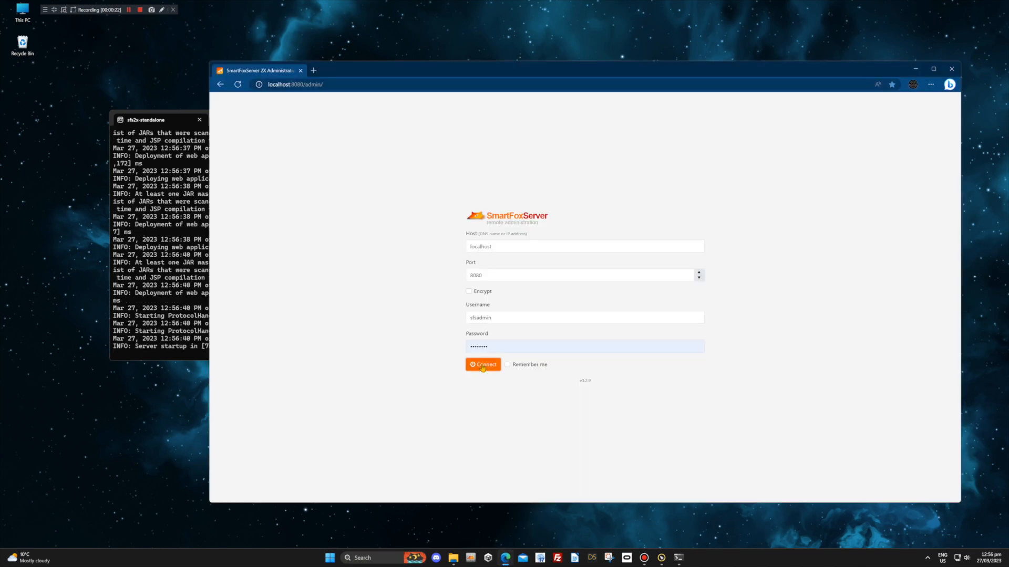
pyautogui.click(482, 364)
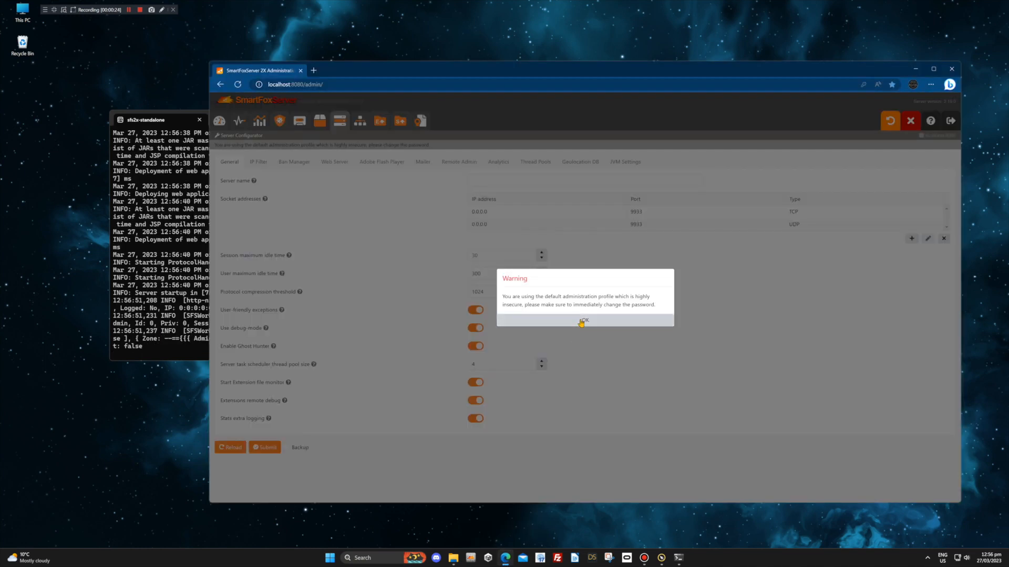
pyautogui.click(582, 320)
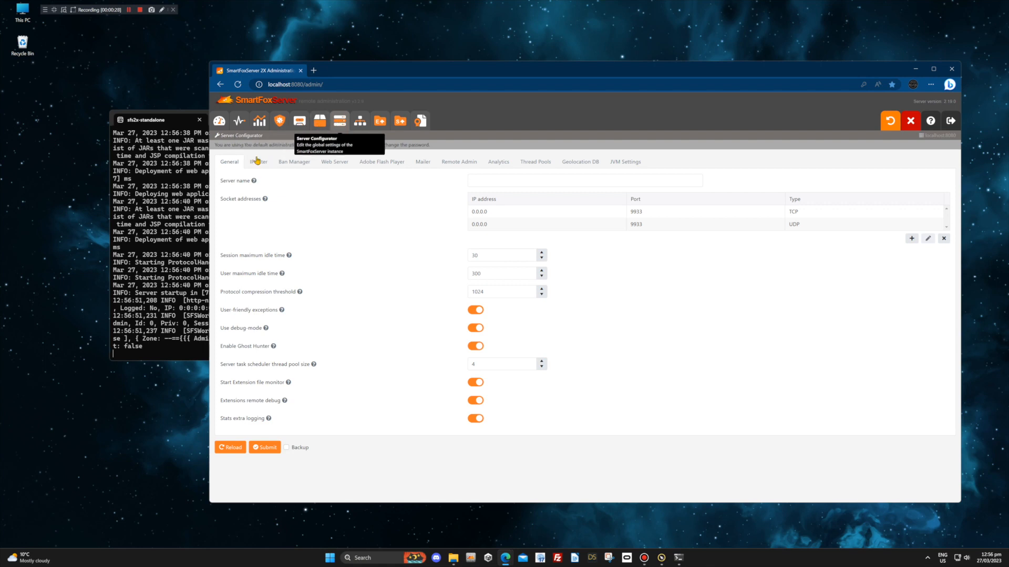
pyautogui.moveTo(796, 233)
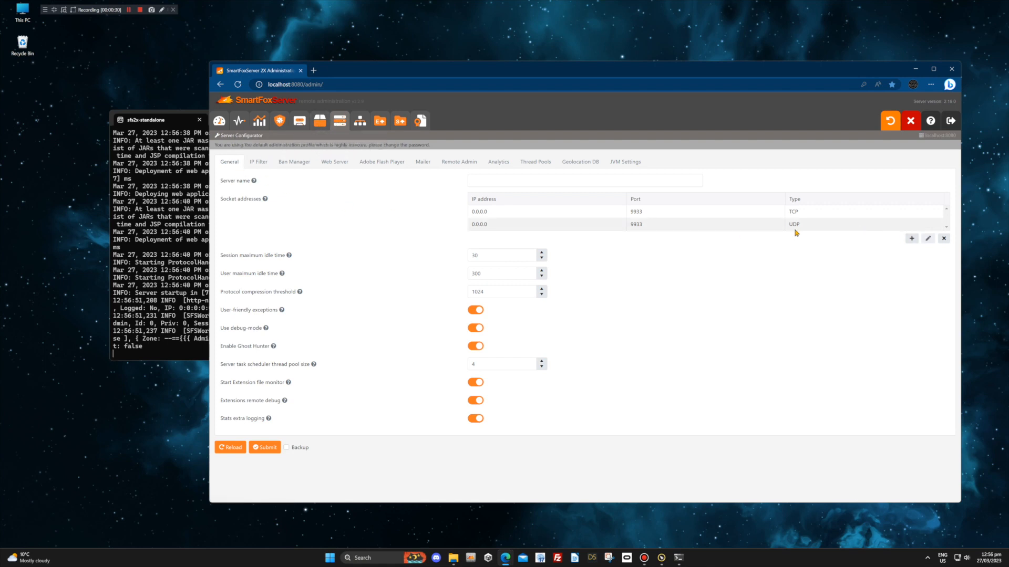
pyautogui.moveTo(386, 247)
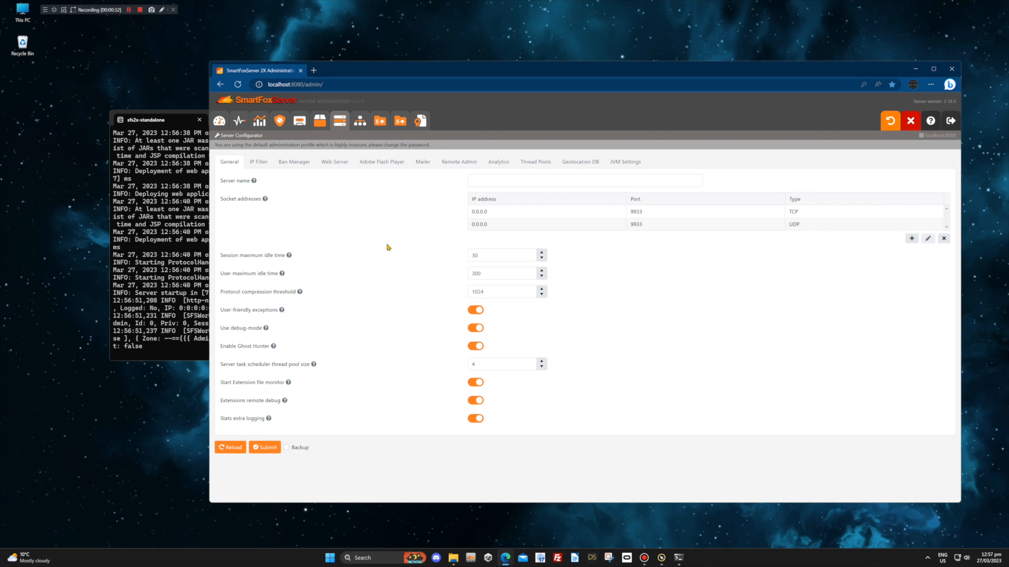
# Load the BasicExamples zone in Zone Configurator and view its Zone Extension settings
pyautogui.click(360, 121)
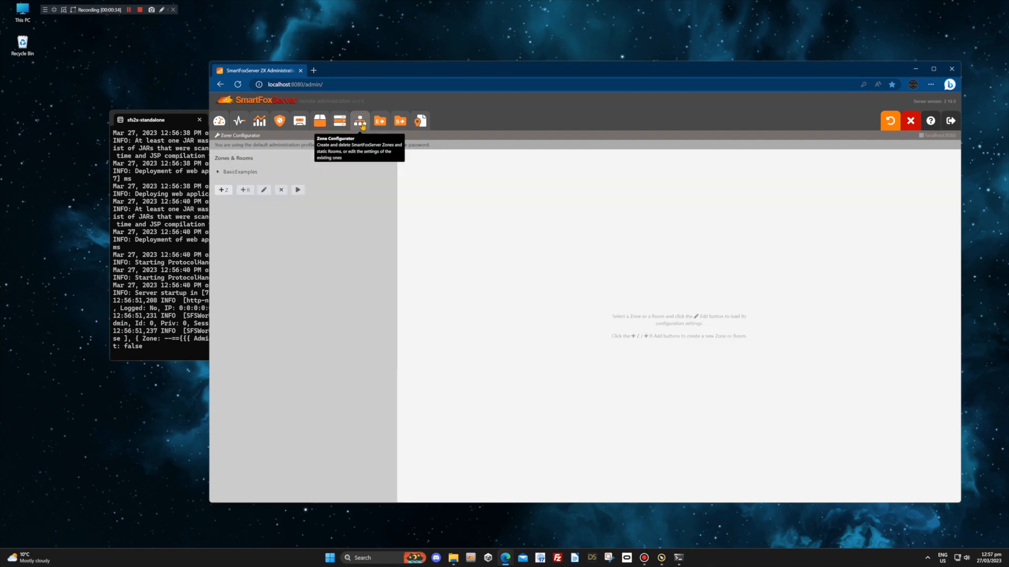
pyautogui.click(240, 172)
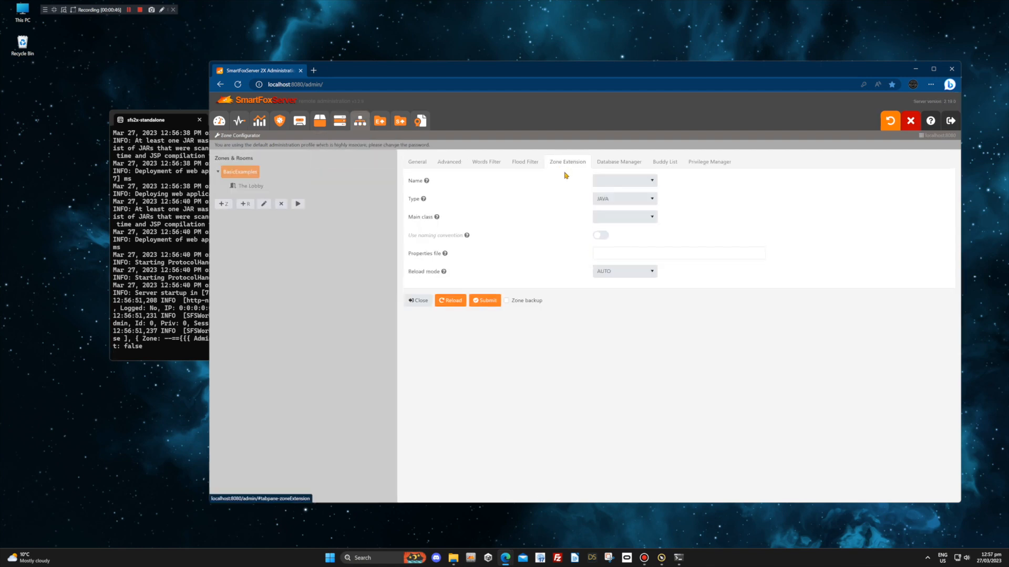
pyautogui.click(622, 180)
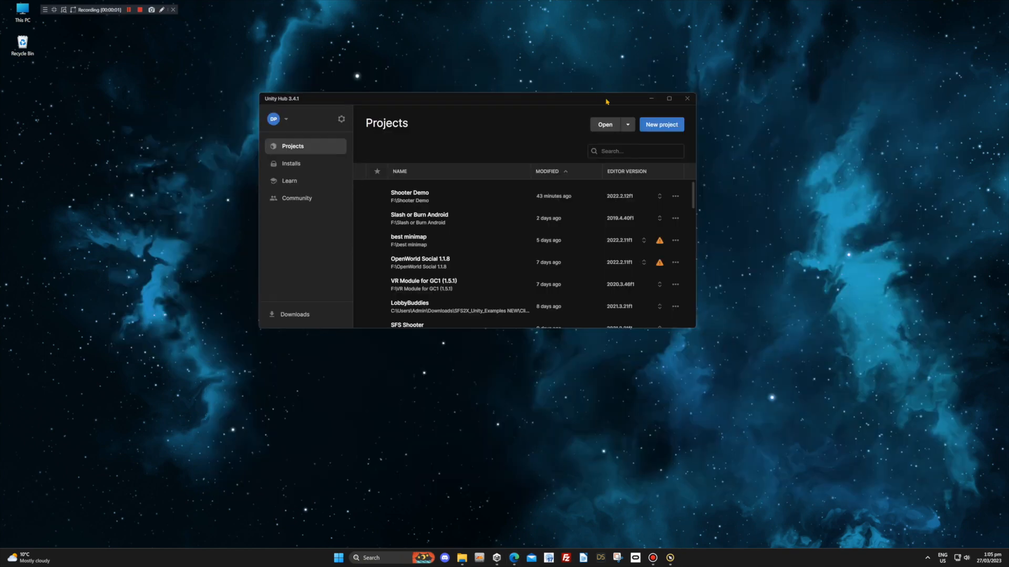
# Add the Shooter project from Shooter - Copy > Client using Add project from disk
pyautogui.click(627, 124)
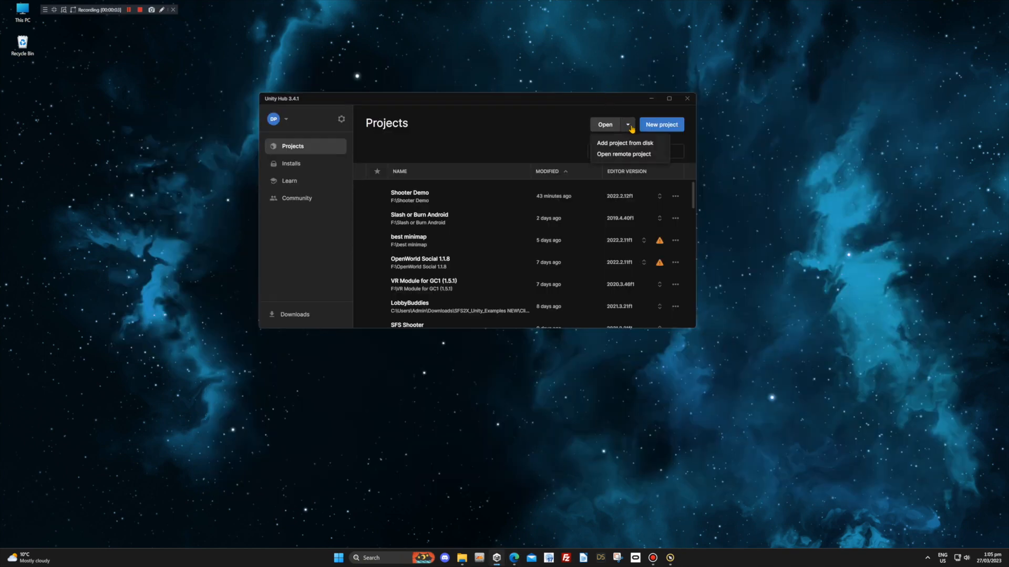
pyautogui.click(622, 143)
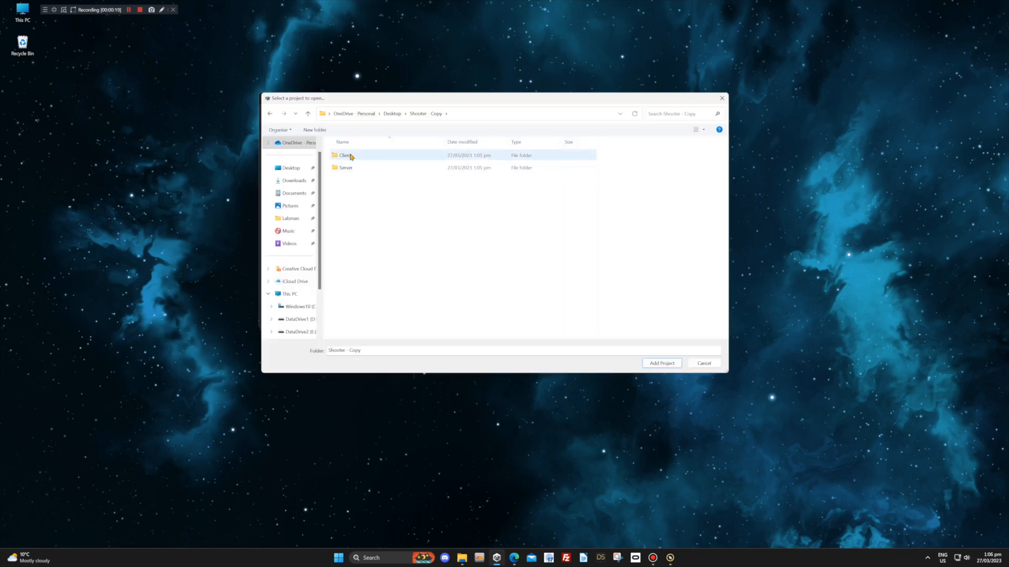
pyautogui.doubleClick(346, 155)
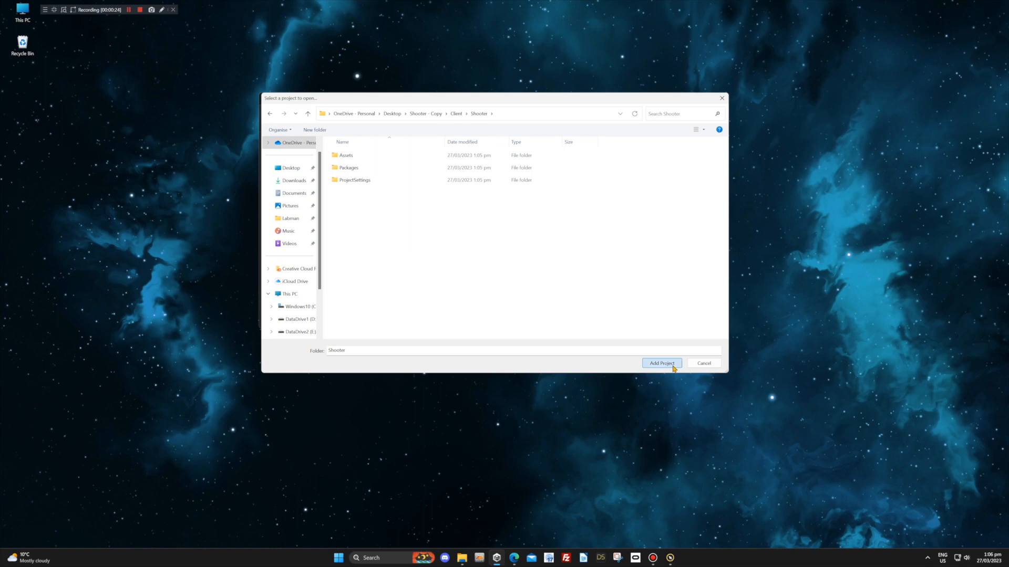
pyautogui.click(662, 363)
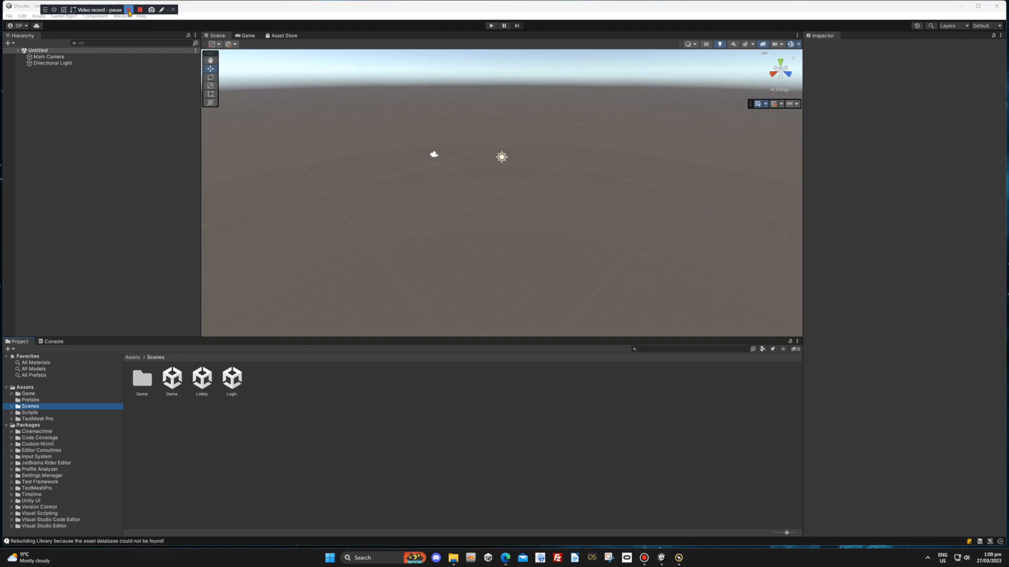
# Open the Game scene, then the Login scene
pyautogui.click(129, 9)
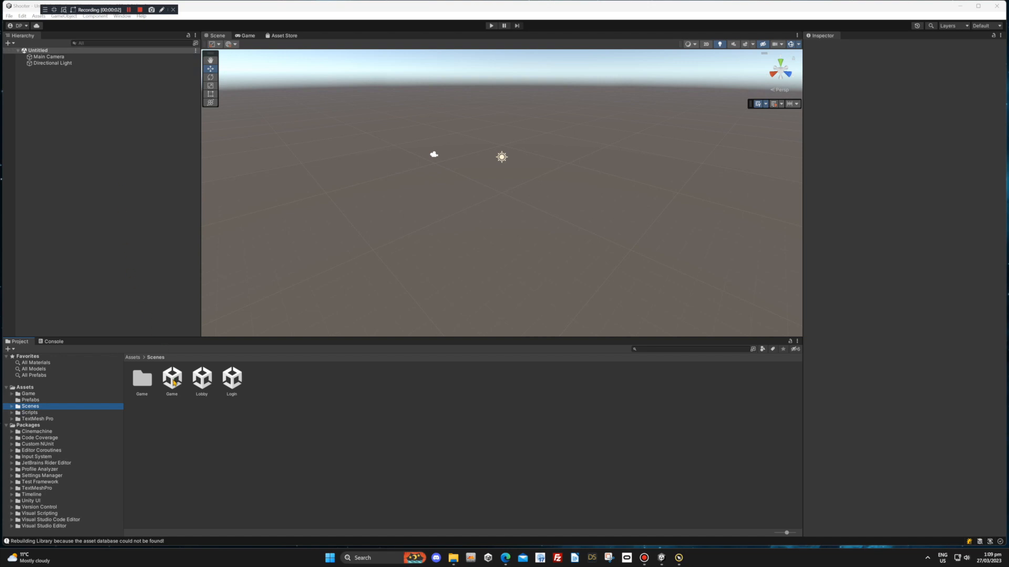
pyautogui.doubleClick(172, 378)
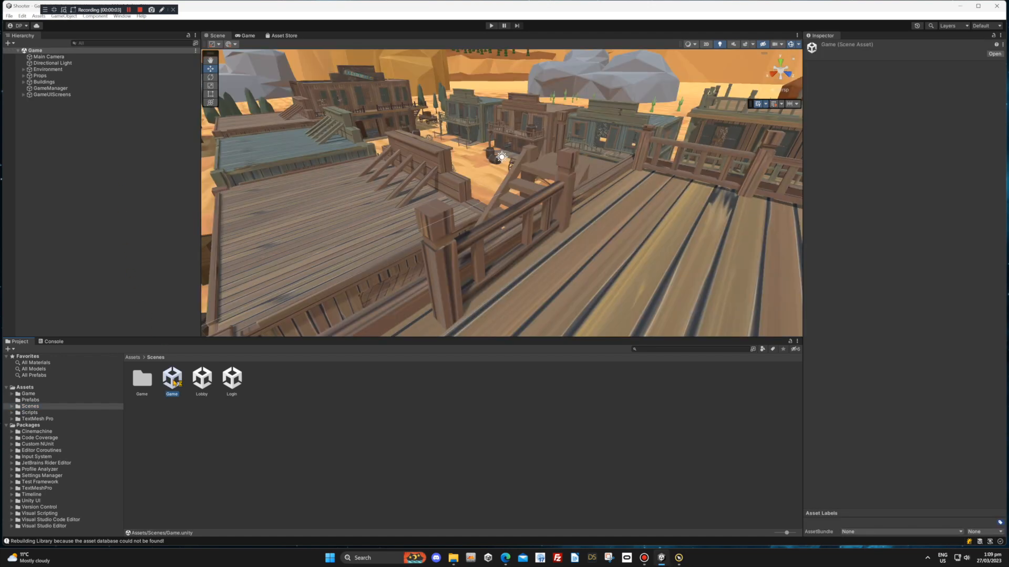
pyautogui.click(140, 9)
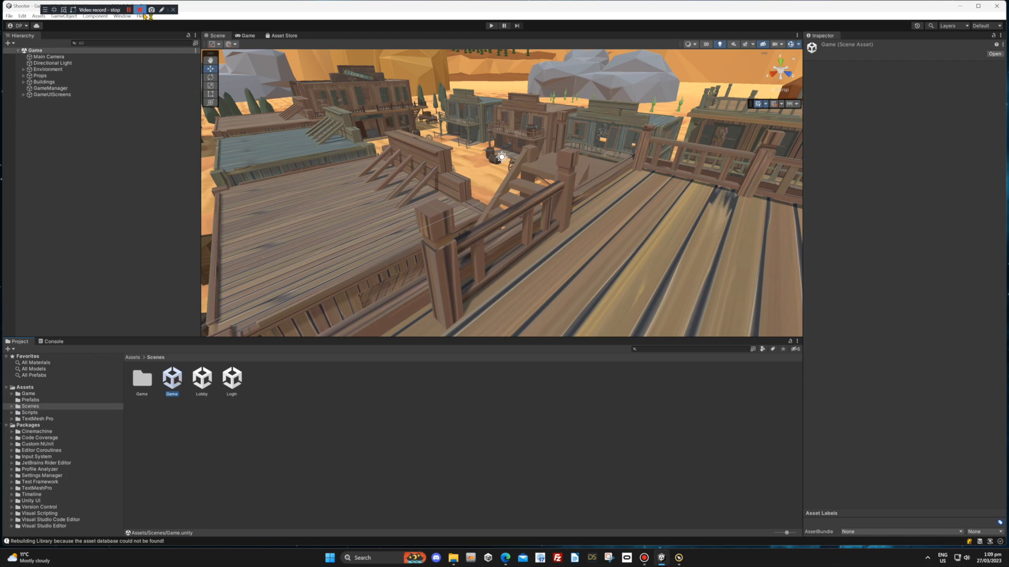
pyautogui.doubleClick(231, 378)
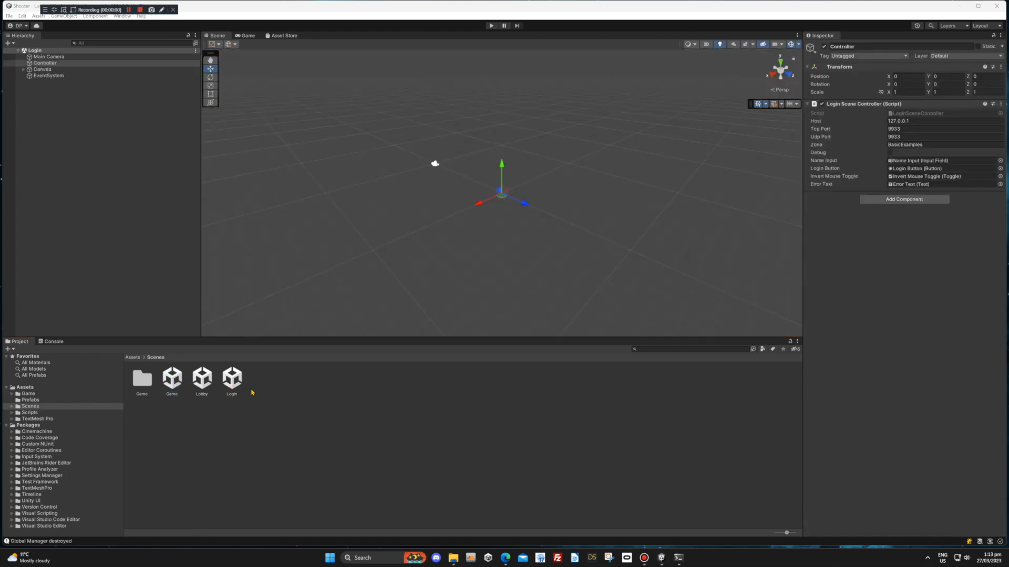
# Play the demo, log in to the game server and start a new match
pyautogui.click(491, 26)
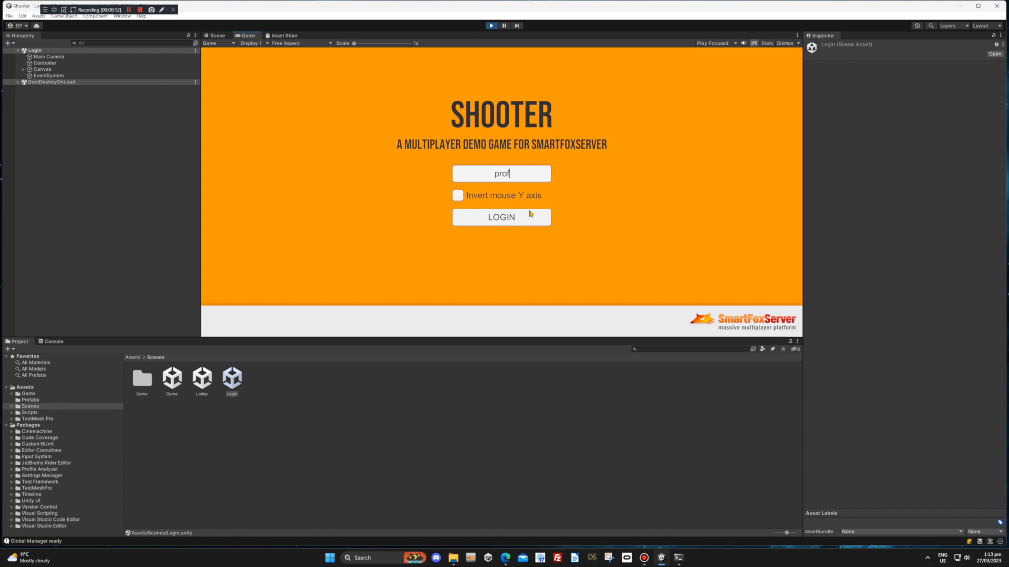
pyautogui.click(502, 217)
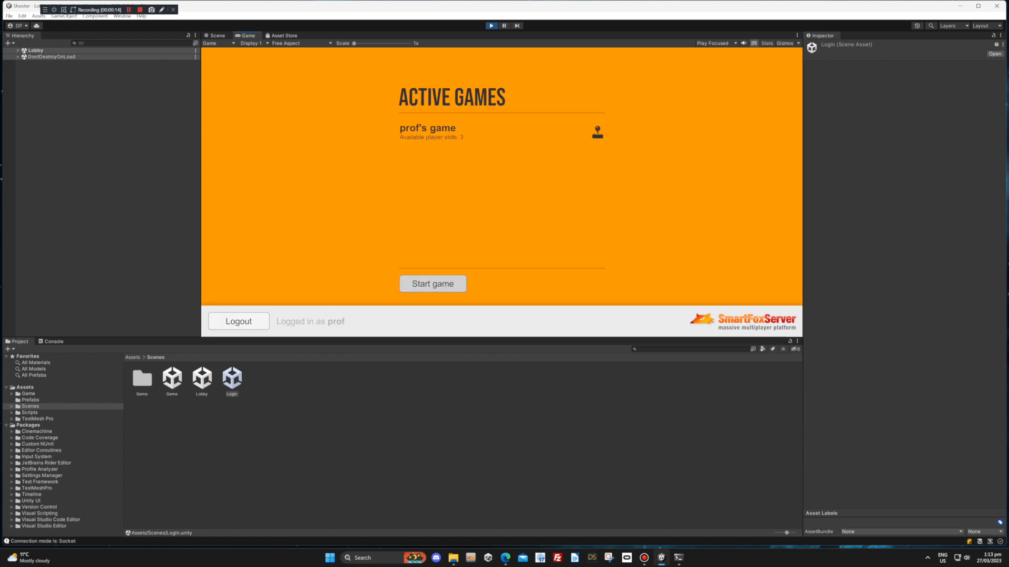
pyautogui.click(432, 284)
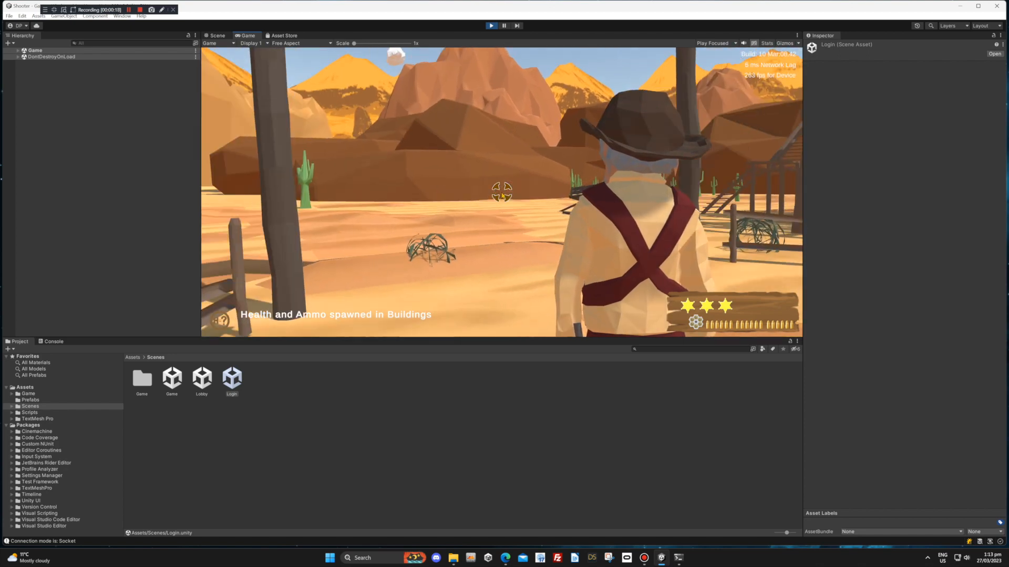
# Stop Play mode and reopen the Game scene
pyautogui.click(490, 26)
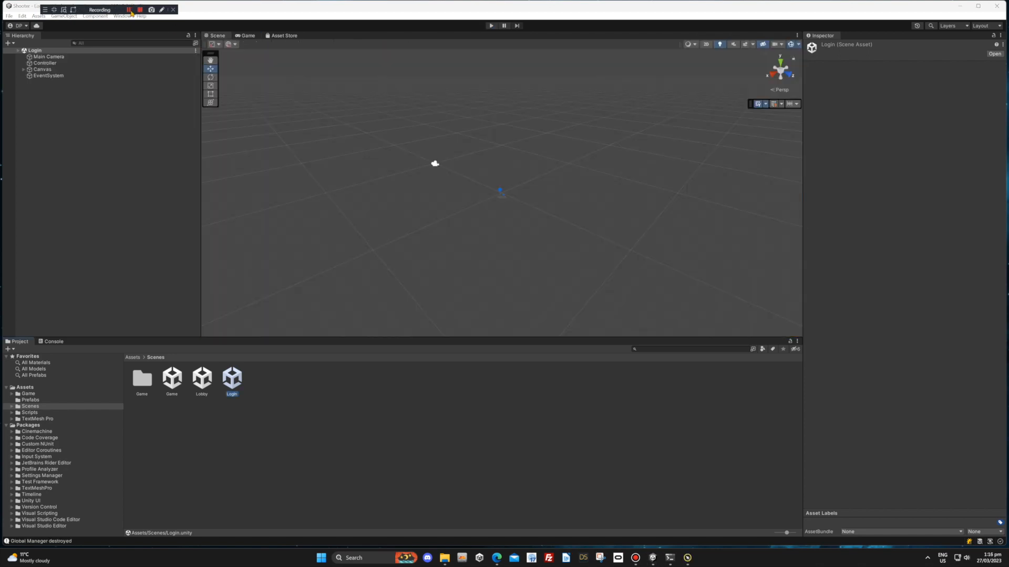
pyautogui.click(140, 9)
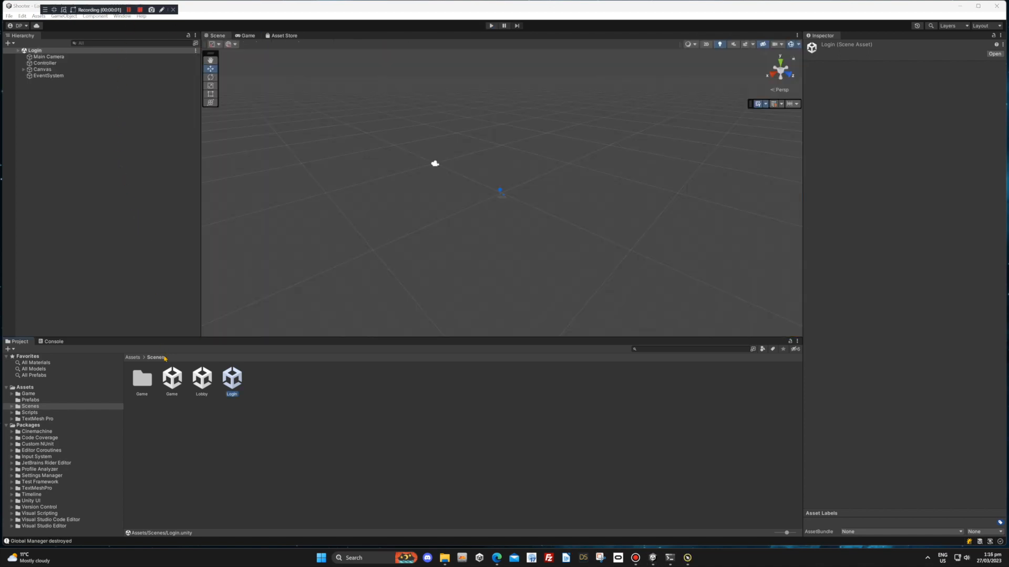
pyautogui.doubleClick(172, 378)
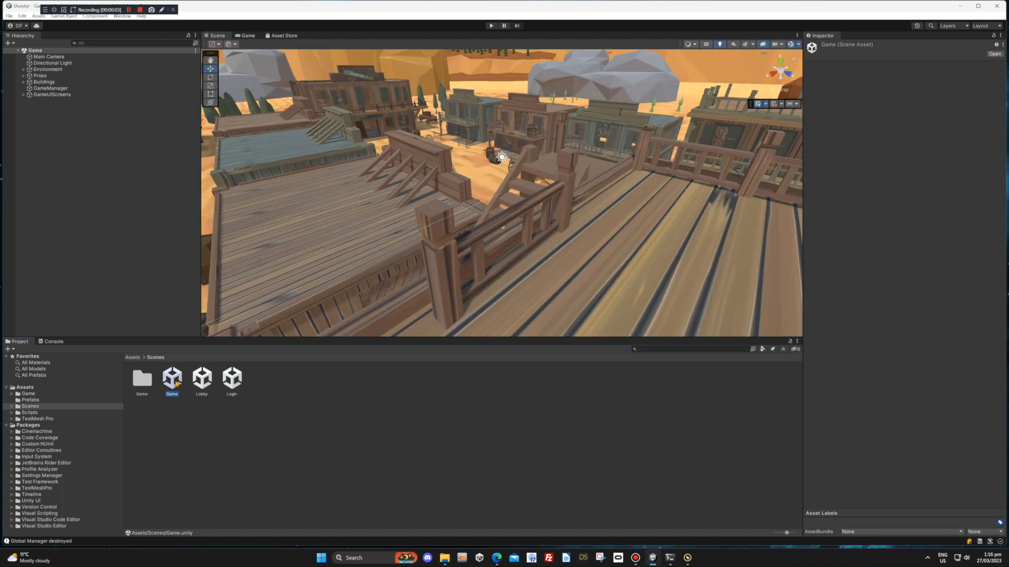
pyautogui.moveTo(64, 89)
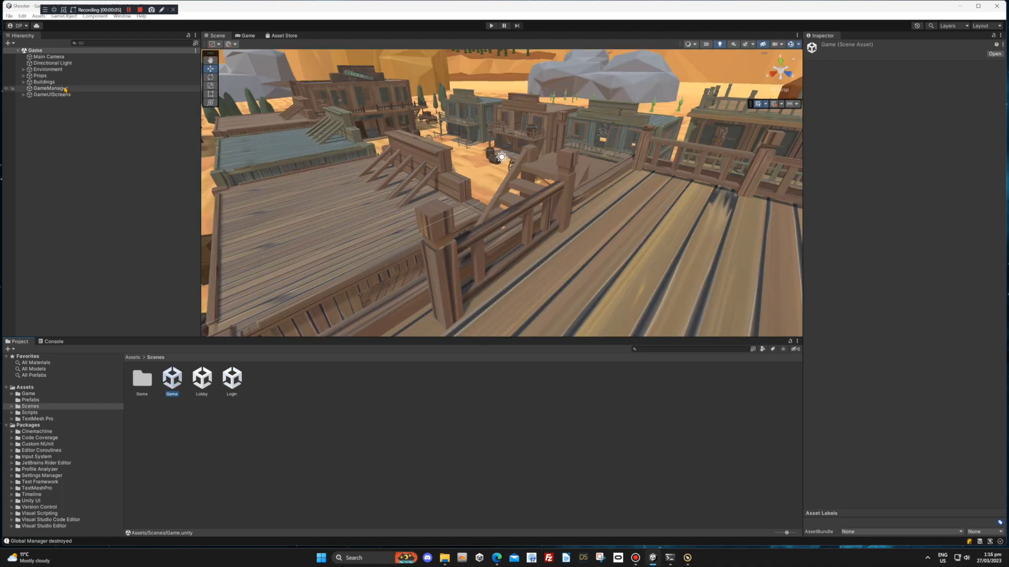
# Select GameManager and expand its Character Settings, random characters and random colours lists
pyautogui.click(48, 88)
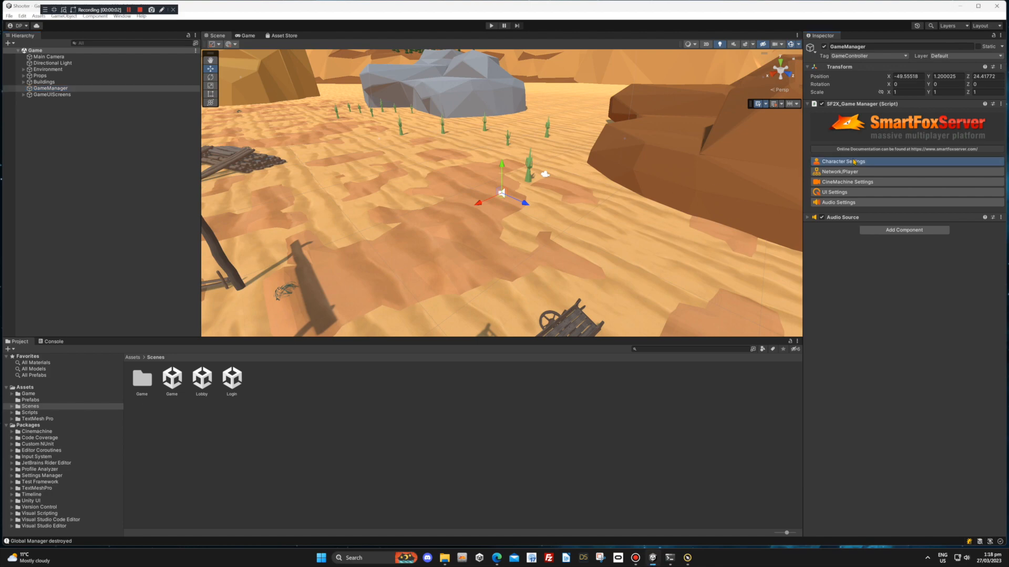
pyautogui.moveTo(859, 172)
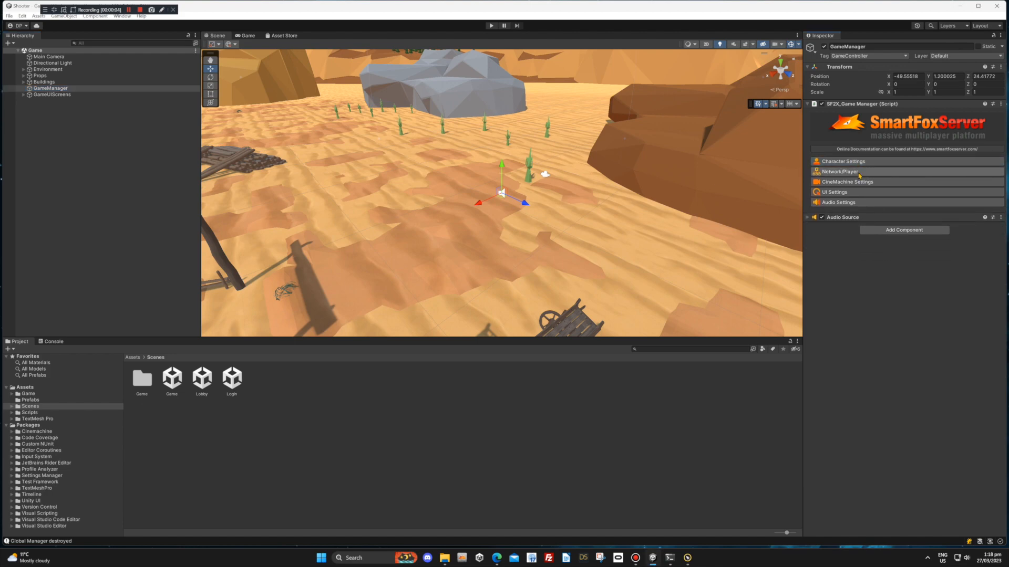
pyautogui.click(843, 161)
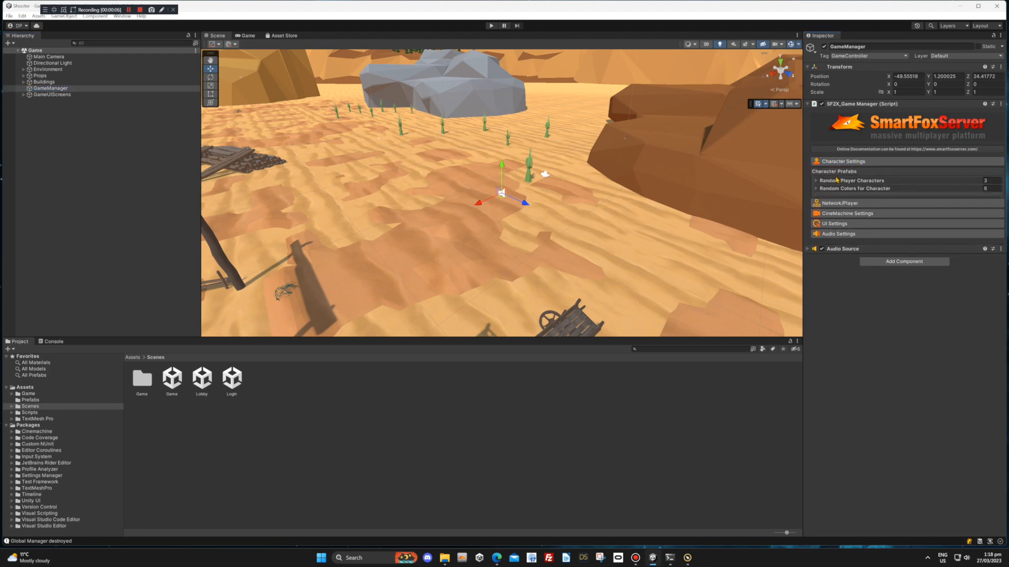
pyautogui.click(816, 180)
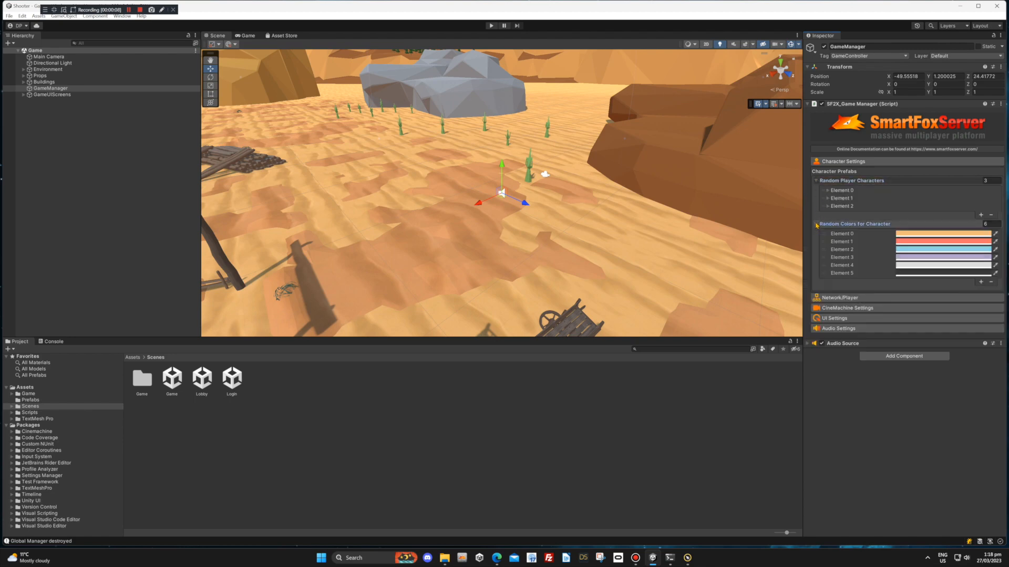
pyautogui.click(140, 9)
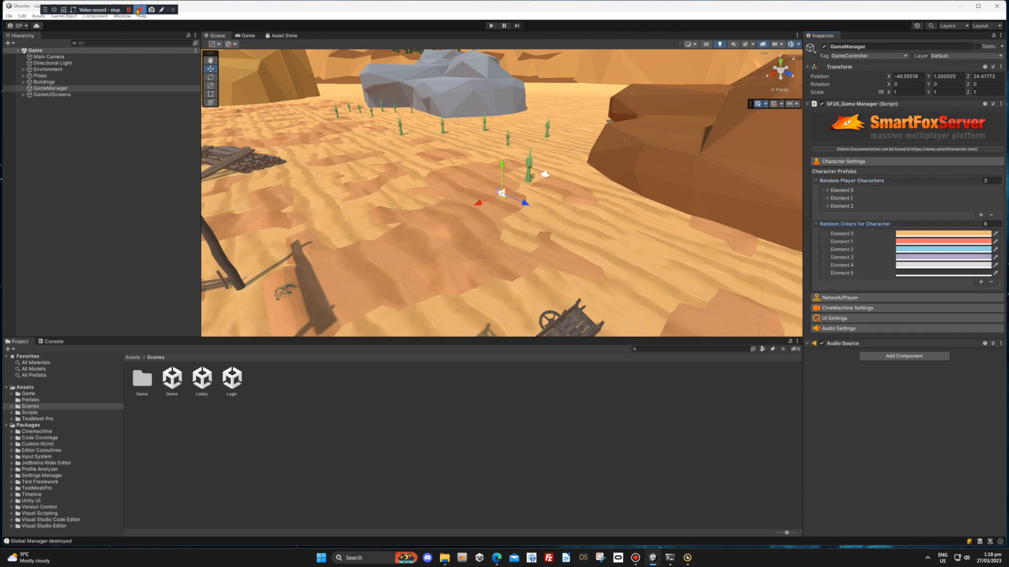
pyautogui.click(138, 9)
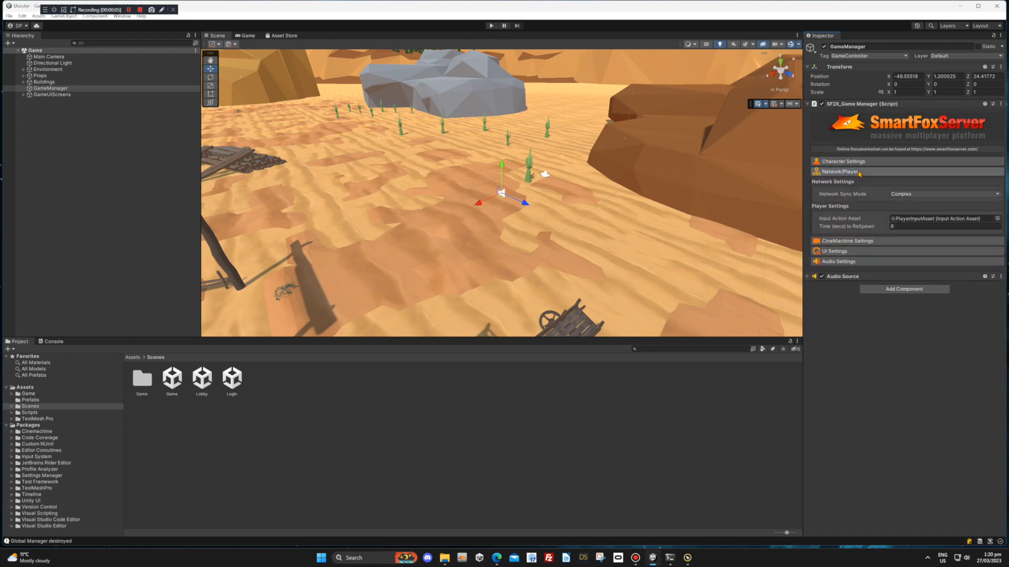
# Switch GameManager's Network Sync Mode to Simple, then back to Complex
pyautogui.click(942, 193)
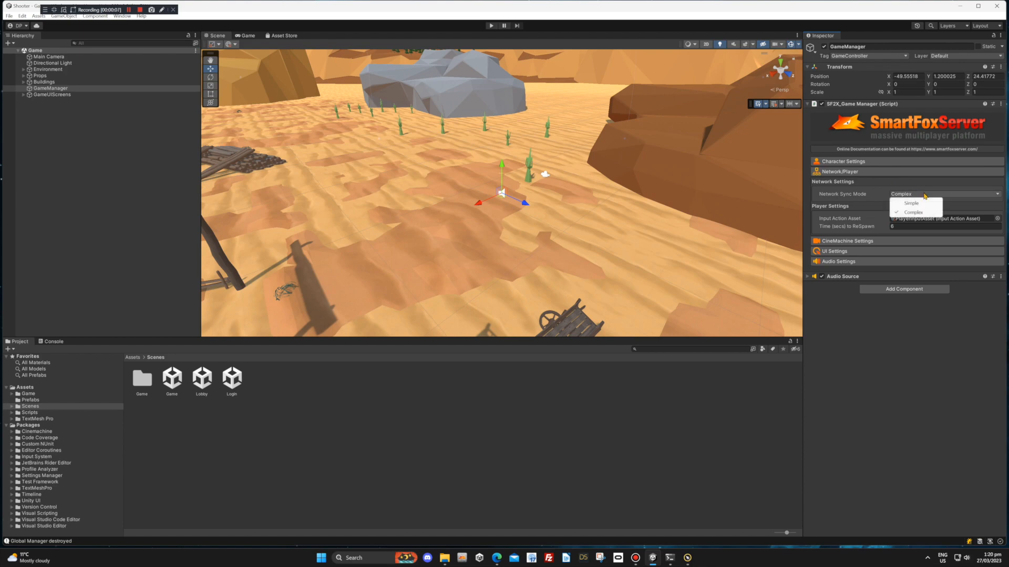
pyautogui.click(911, 203)
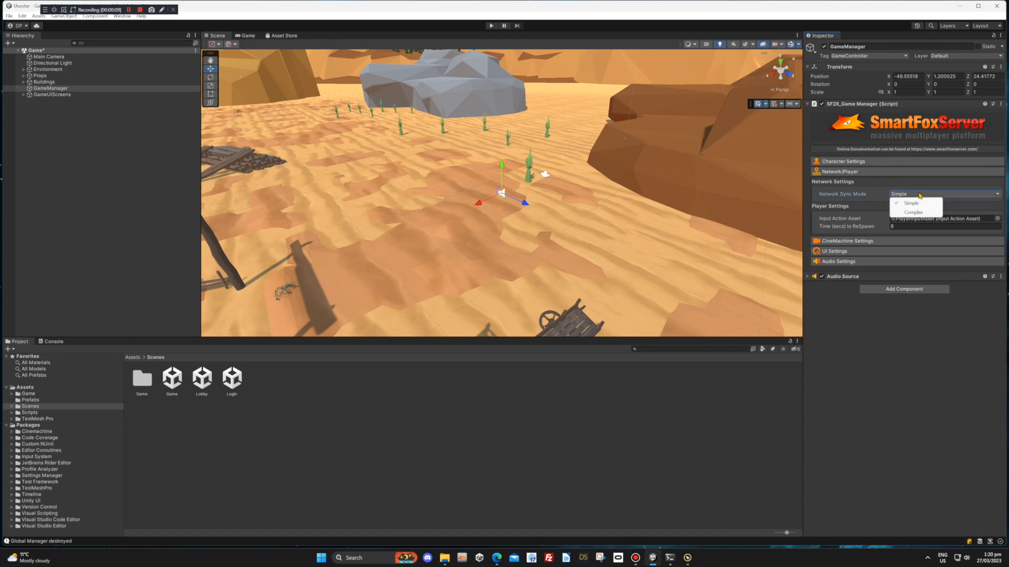
pyautogui.click(913, 212)
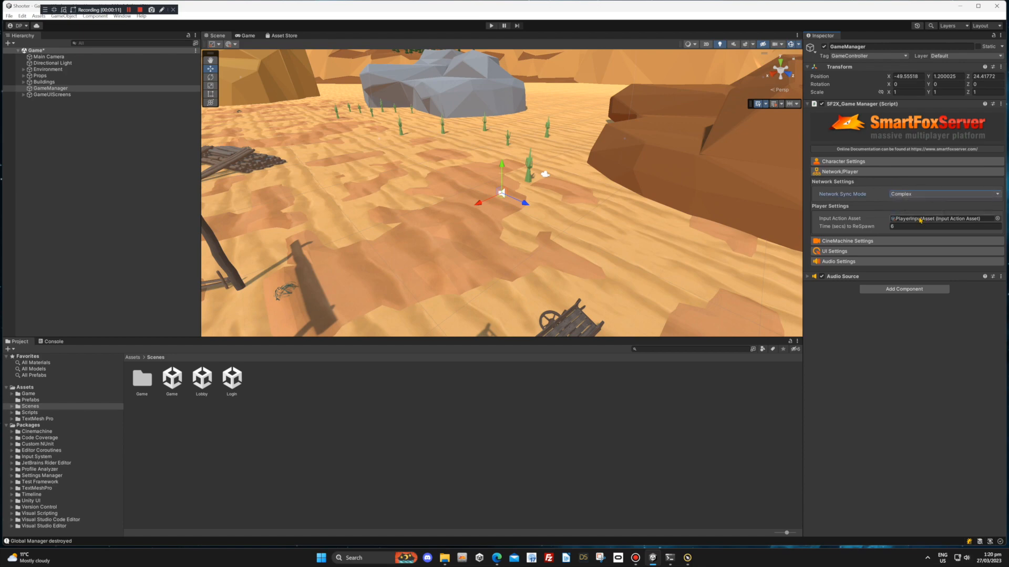
pyautogui.moveTo(814, 337)
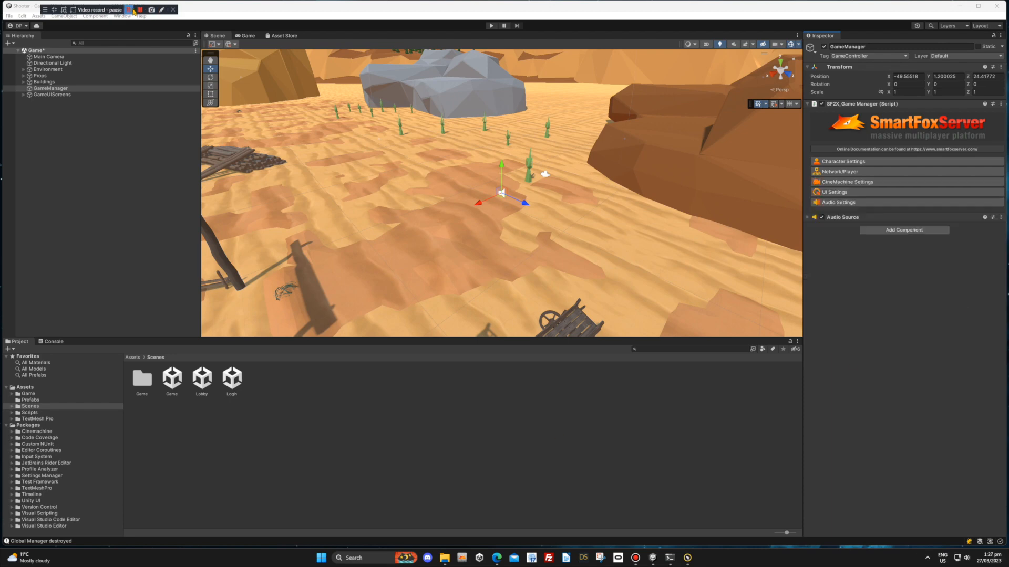
pyautogui.click(130, 9)
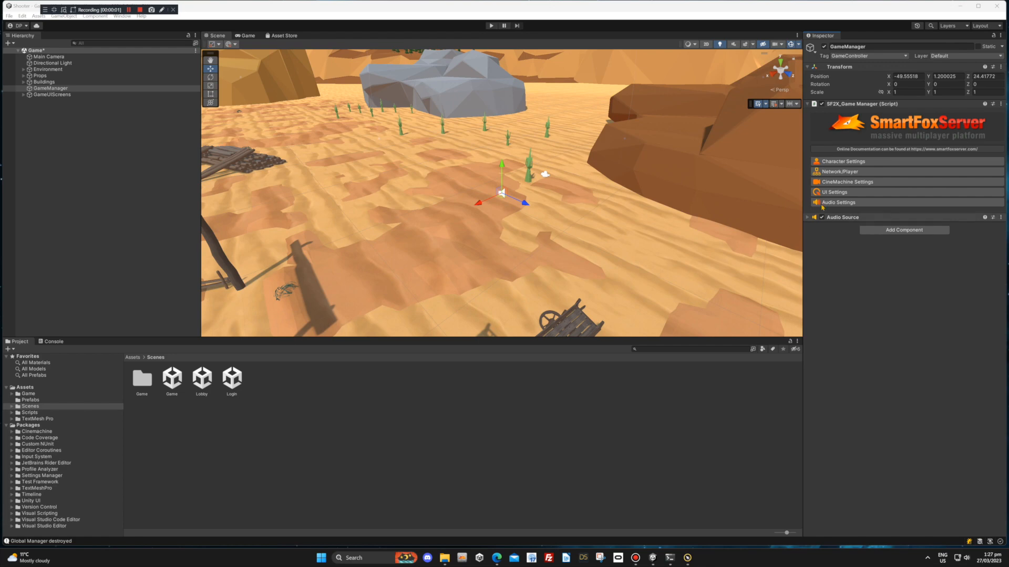
pyautogui.click(846, 182)
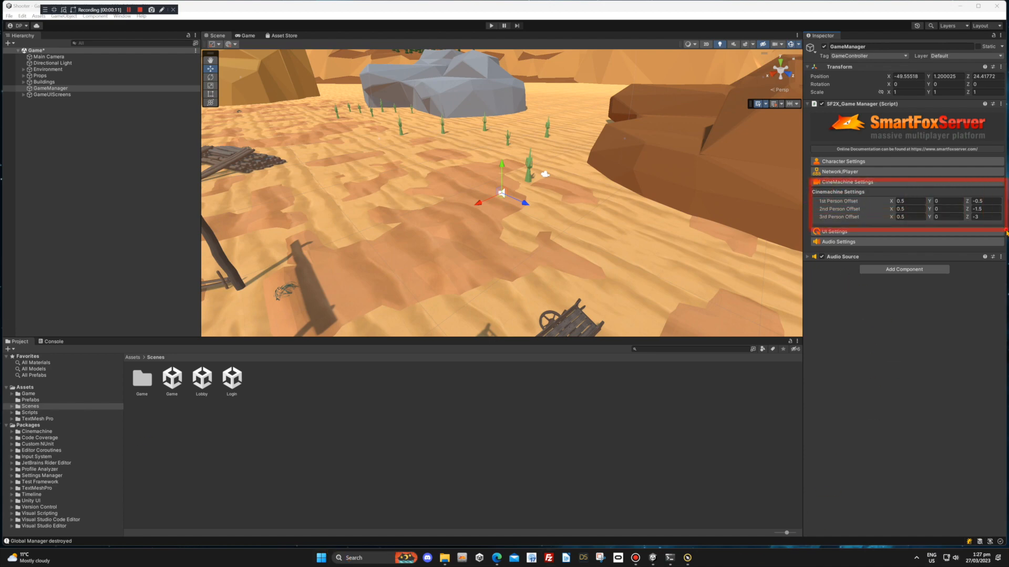
pyautogui.click(848, 182)
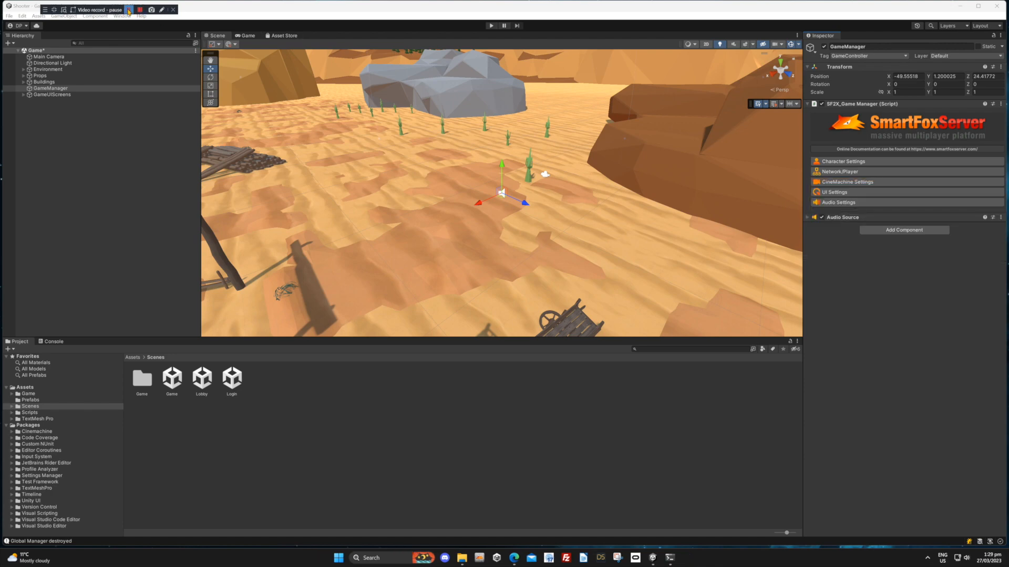
# Expand GameManager's UI Settings and Optional Crosshairs to review them, then collapse UI Settings
pyautogui.click(138, 9)
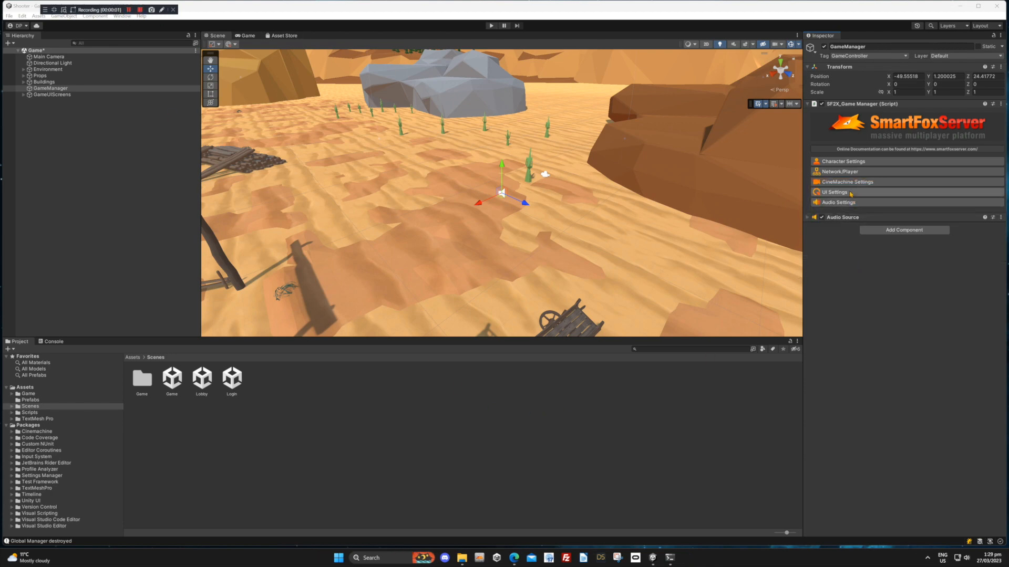
pyautogui.click(835, 192)
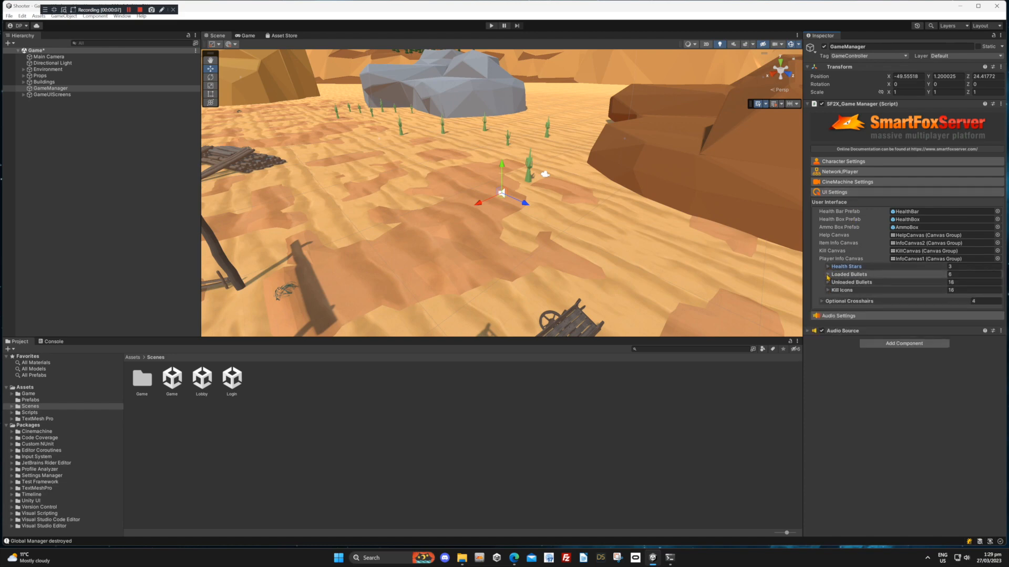
pyautogui.click(849, 275)
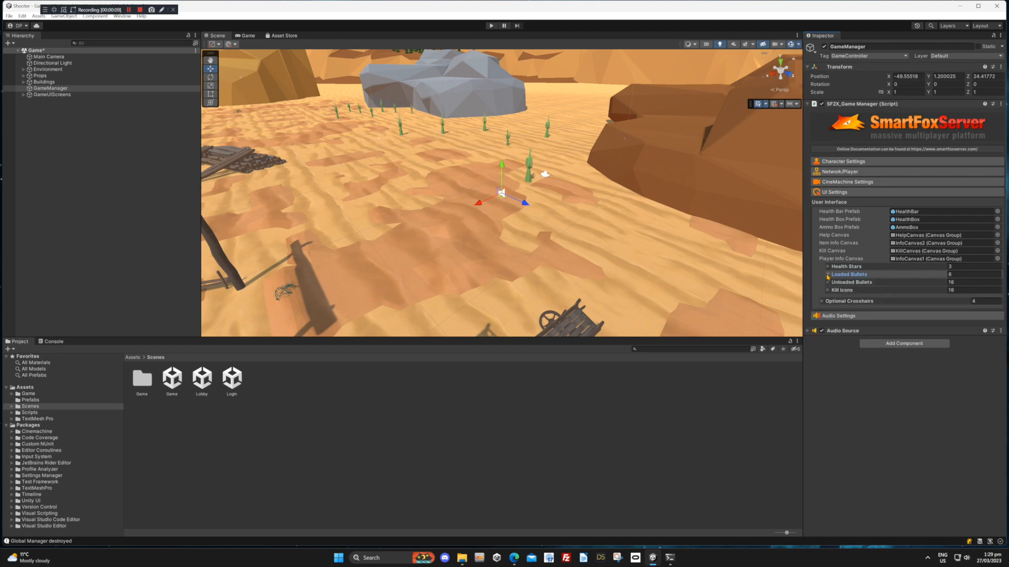
pyautogui.click(822, 301)
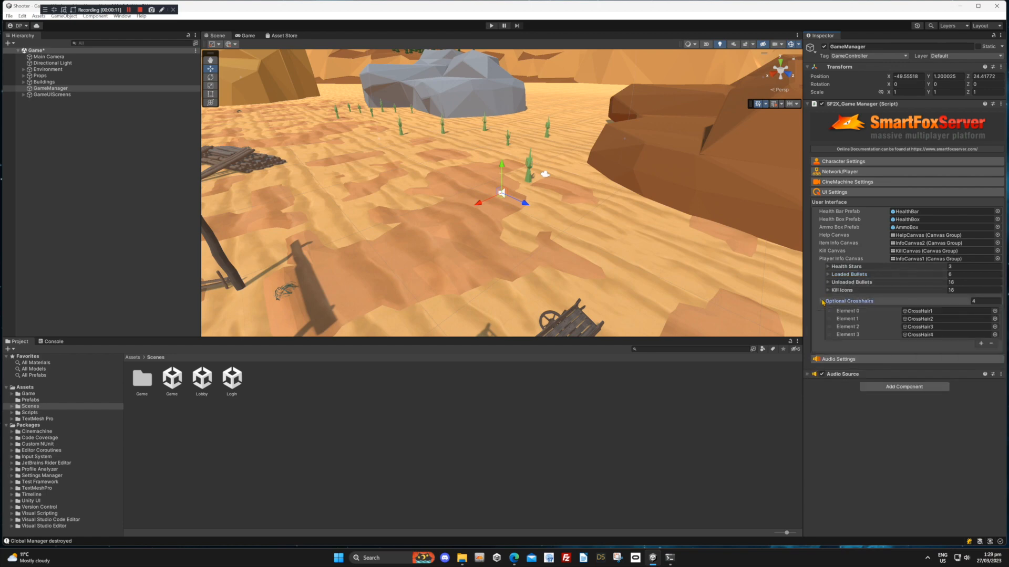
pyautogui.click(829, 201)
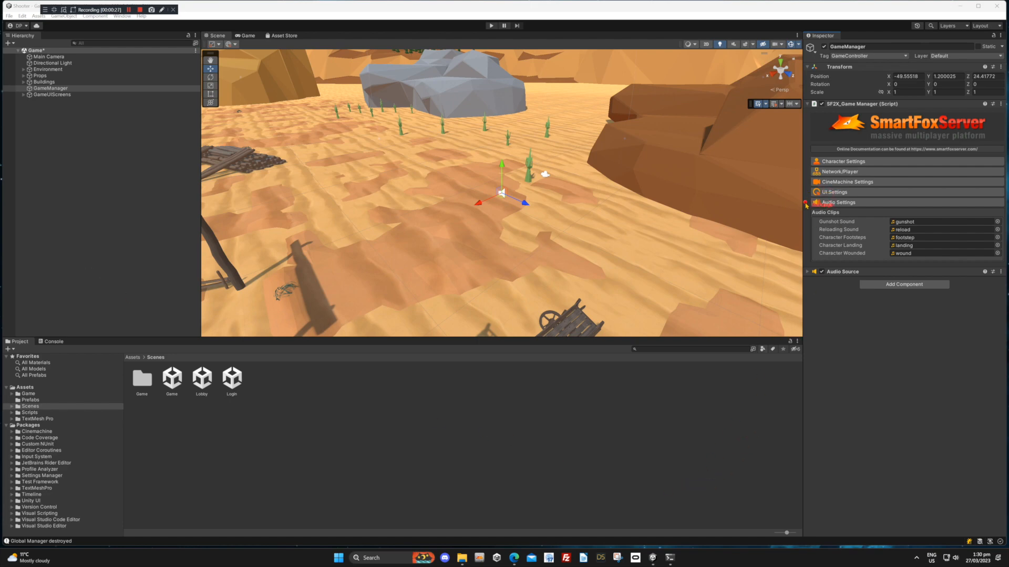
# Review the gunshot, reload, footstep, landing and wound clips, then select the Game scene
pyautogui.click(838, 201)
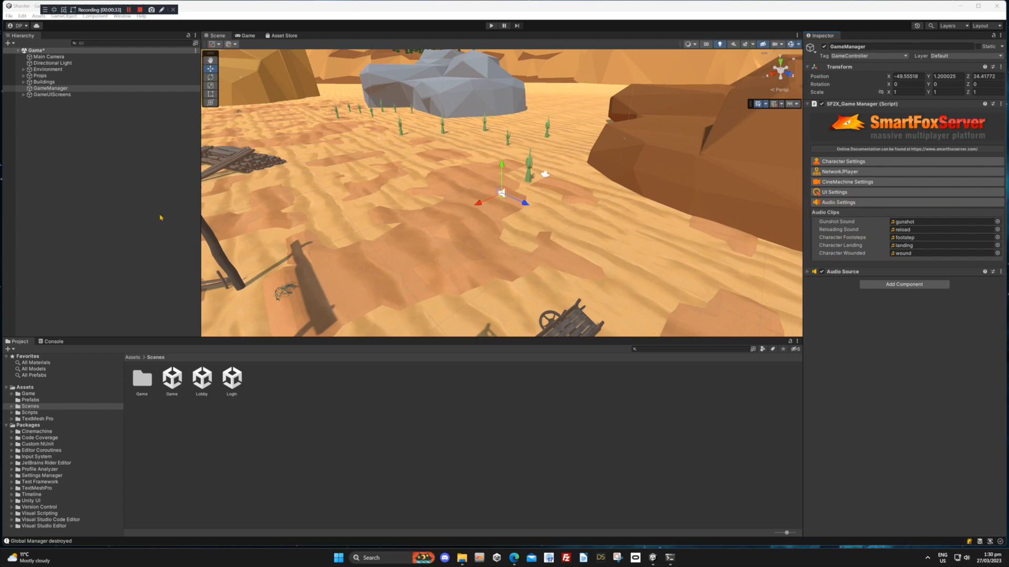
pyautogui.click(172, 377)
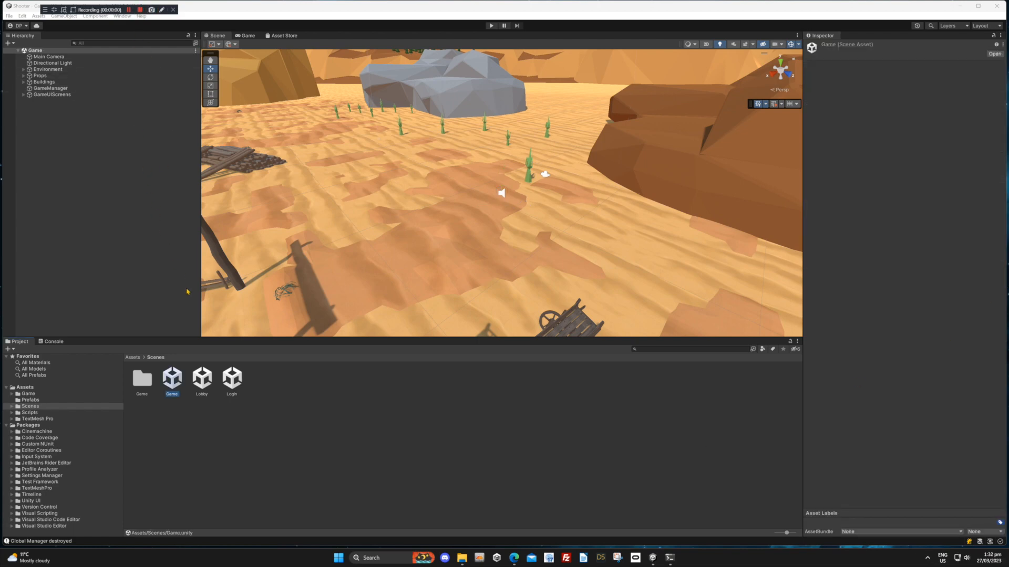
# Open the Login scene and inspect its Controller: host 127.0.0.1, ports 9933, zone BasicExamples
pyautogui.doubleClick(231, 378)
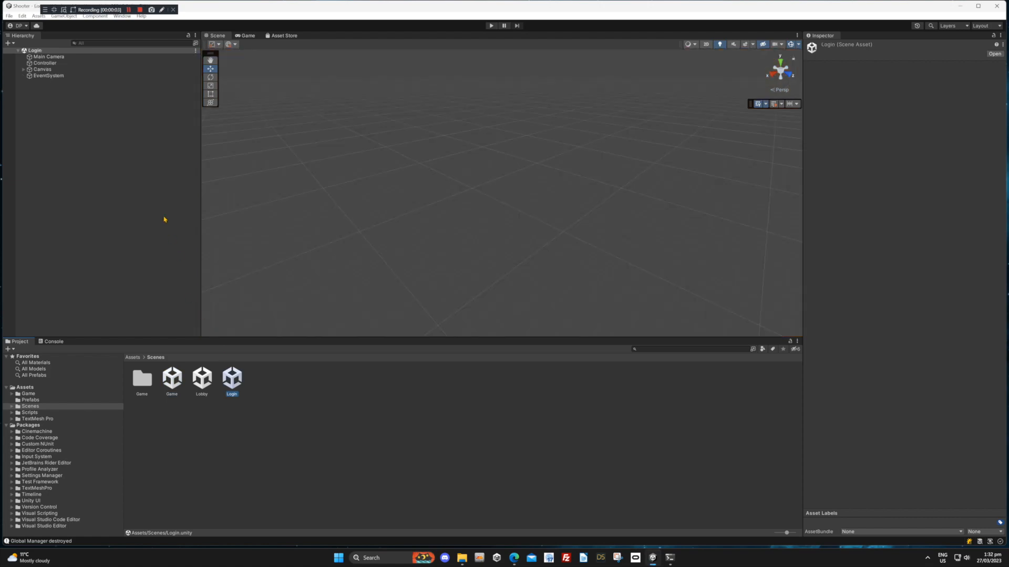
pyautogui.click(44, 62)
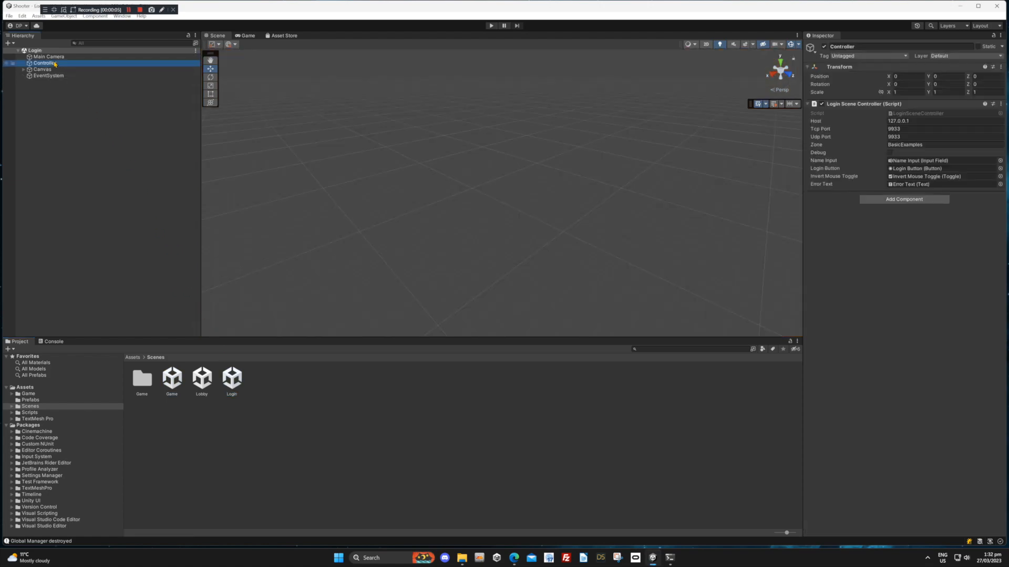
pyautogui.moveTo(443, 148)
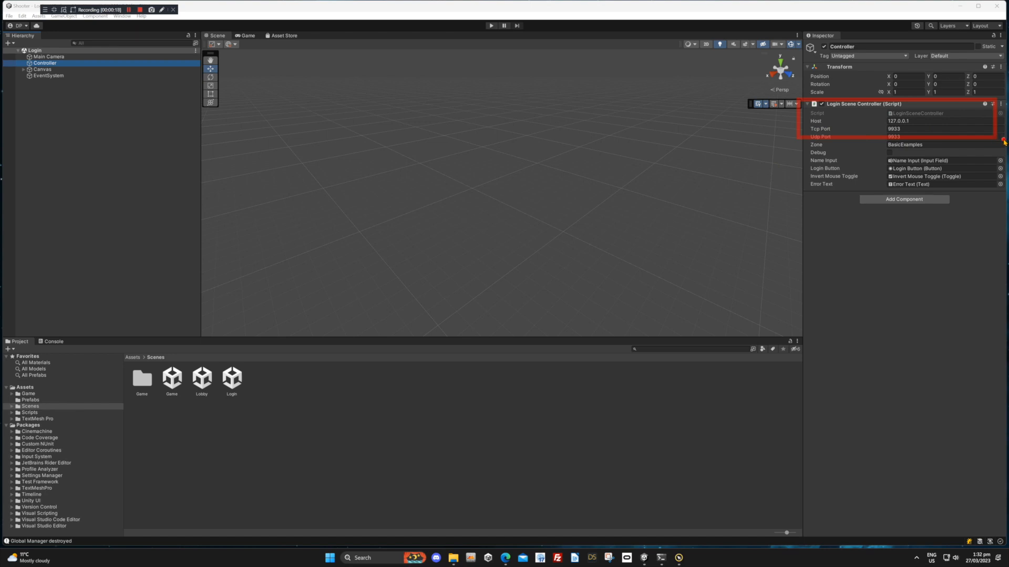
pyautogui.click(141, 9)
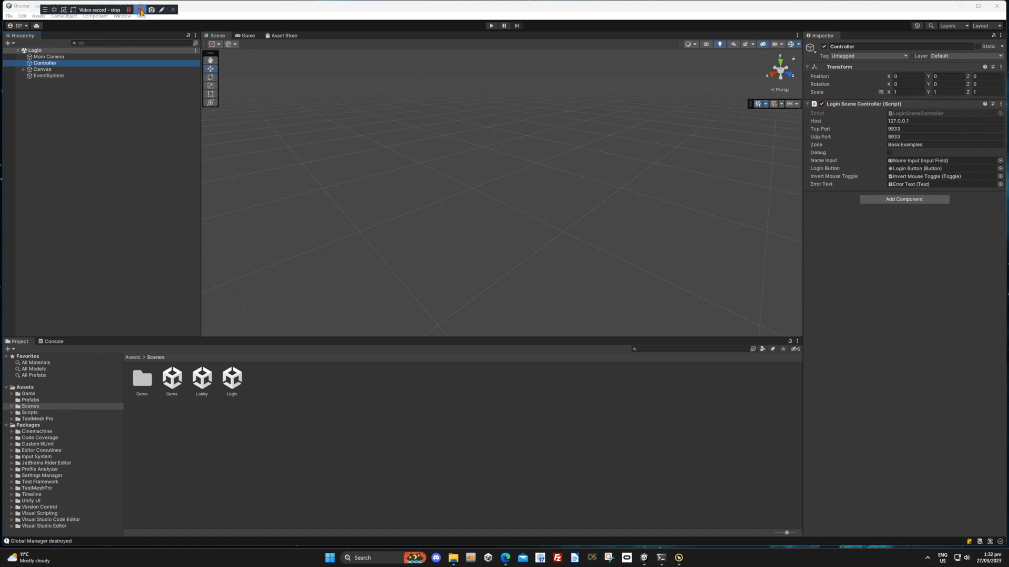
pyautogui.click(140, 9)
pyautogui.write('myserver.com')
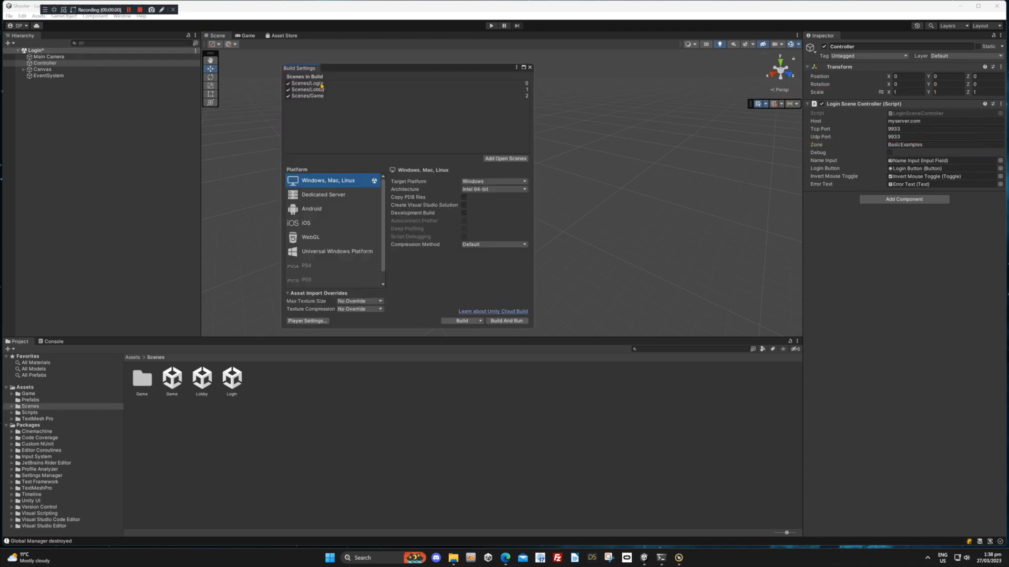
pyautogui.moveTo(315, 85)
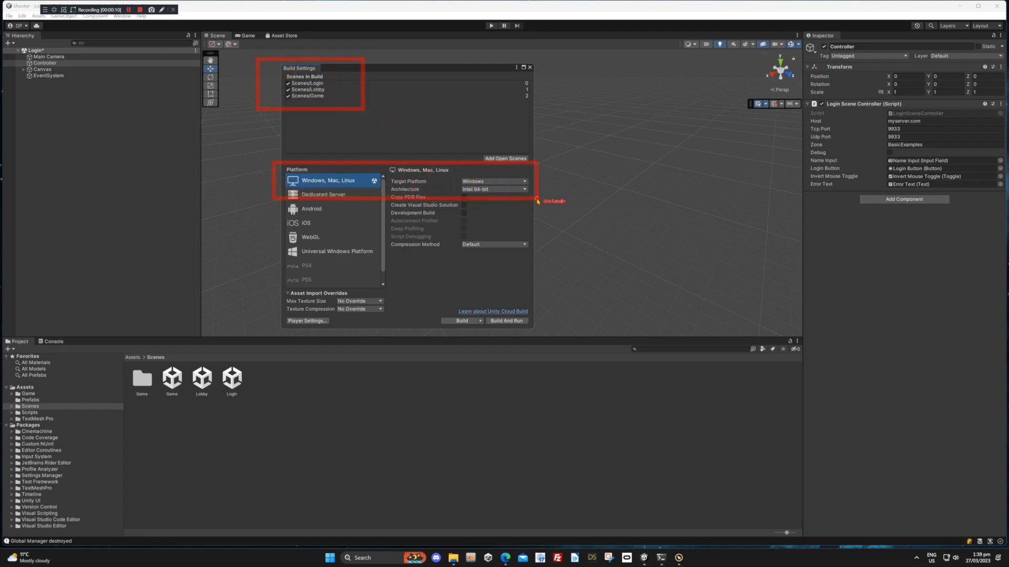
# Enter play mode to run the Shooter game with its character in the western town
pyautogui.click(577, 29)
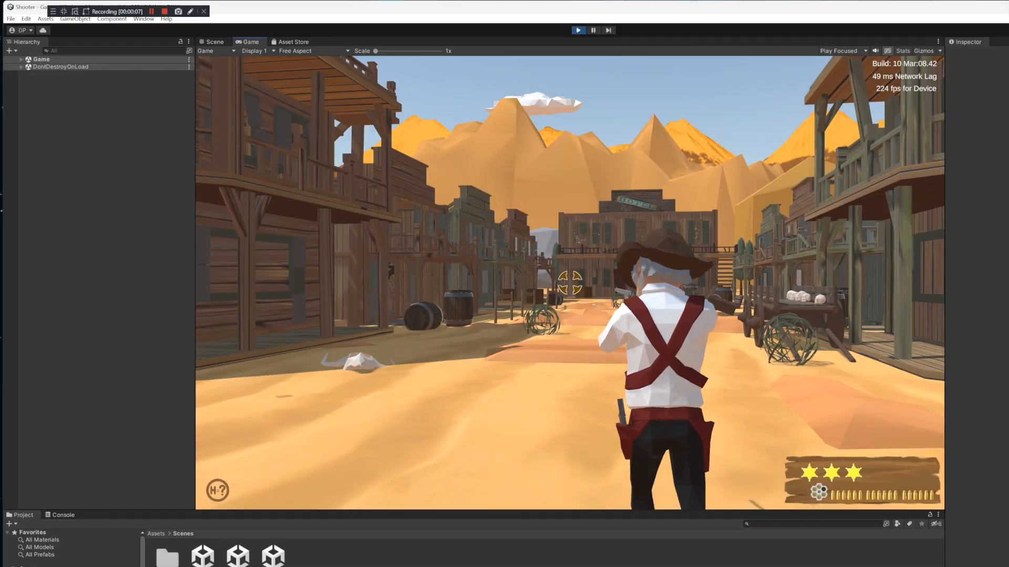